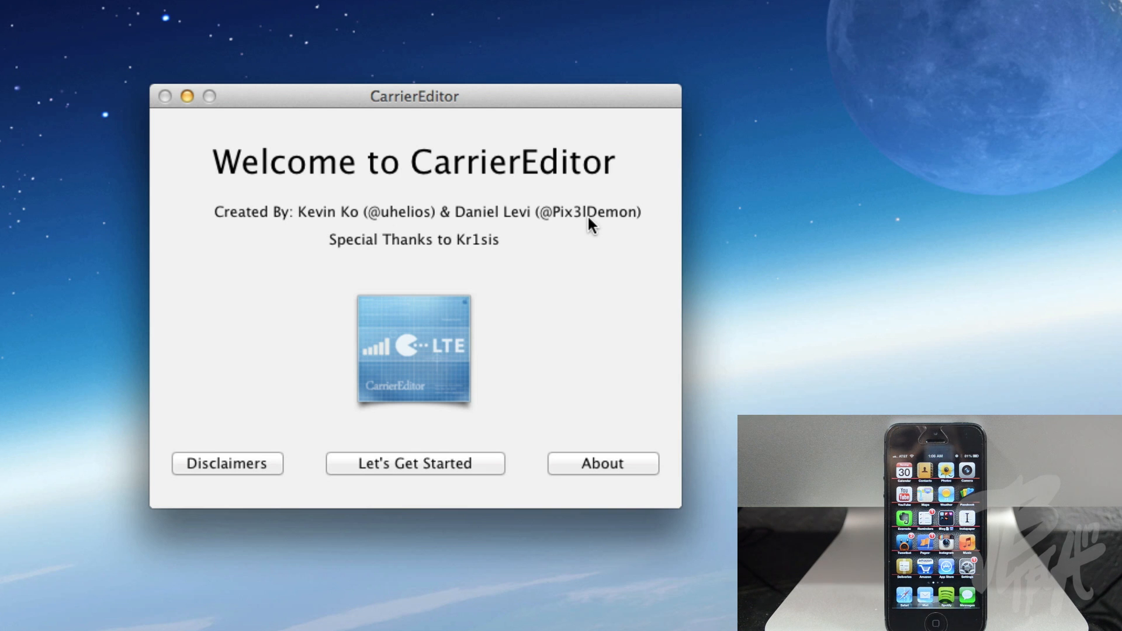
View CarrierEditor's program description, then dismiss it.
{"action": "left_click", "coordinate": [604, 463]}
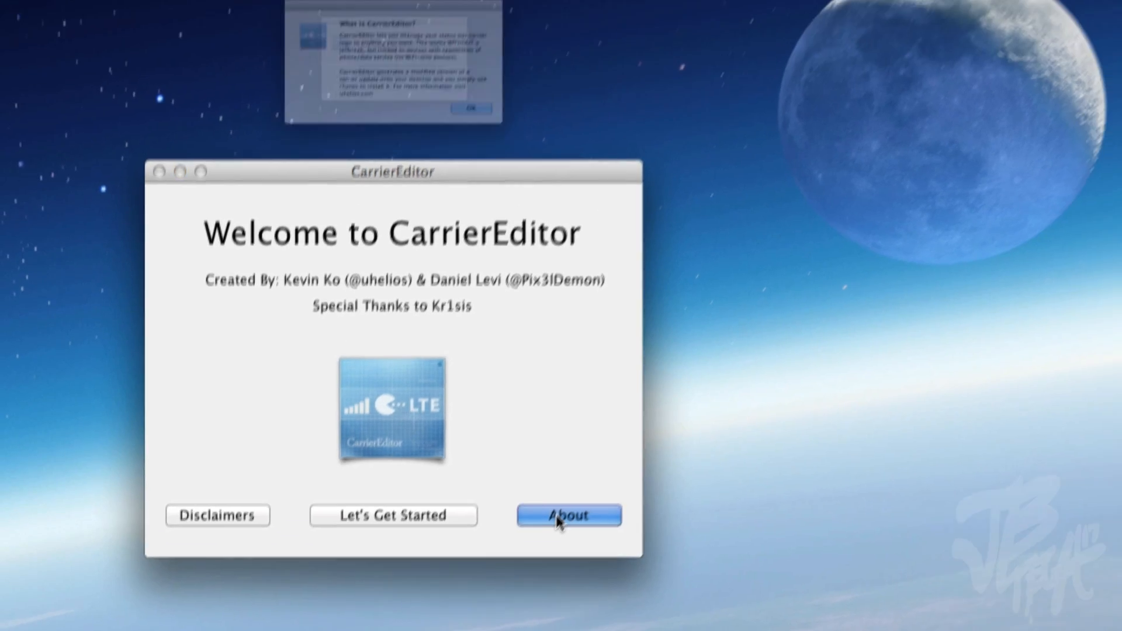
{"action": "left_click", "coordinate": [568, 515]}
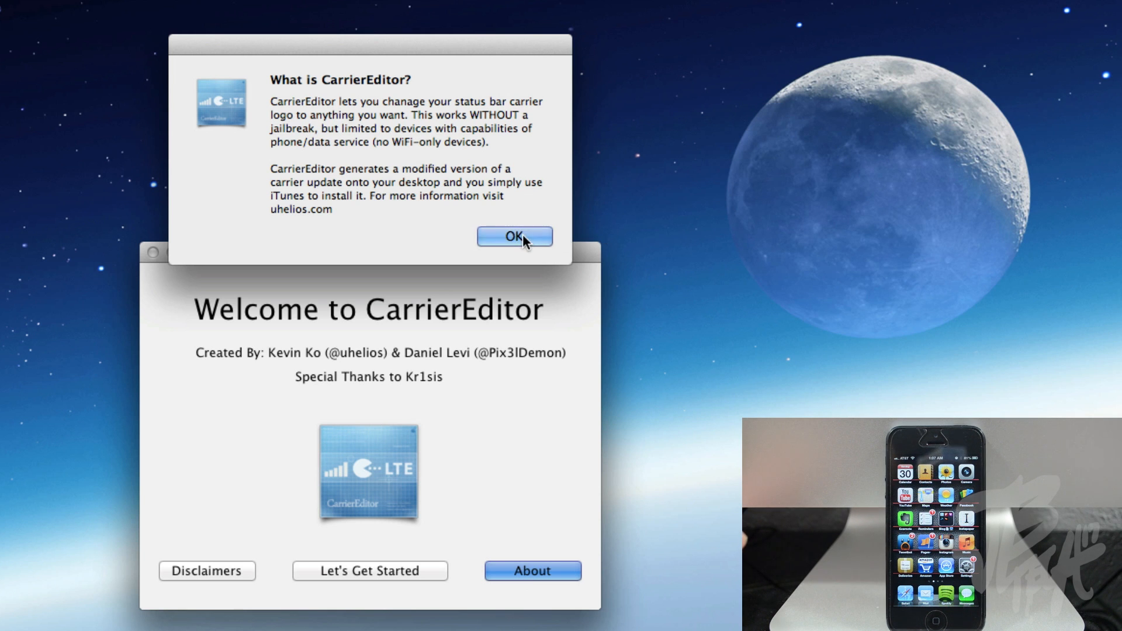
{"action": "left_click", "coordinate": [514, 236]}
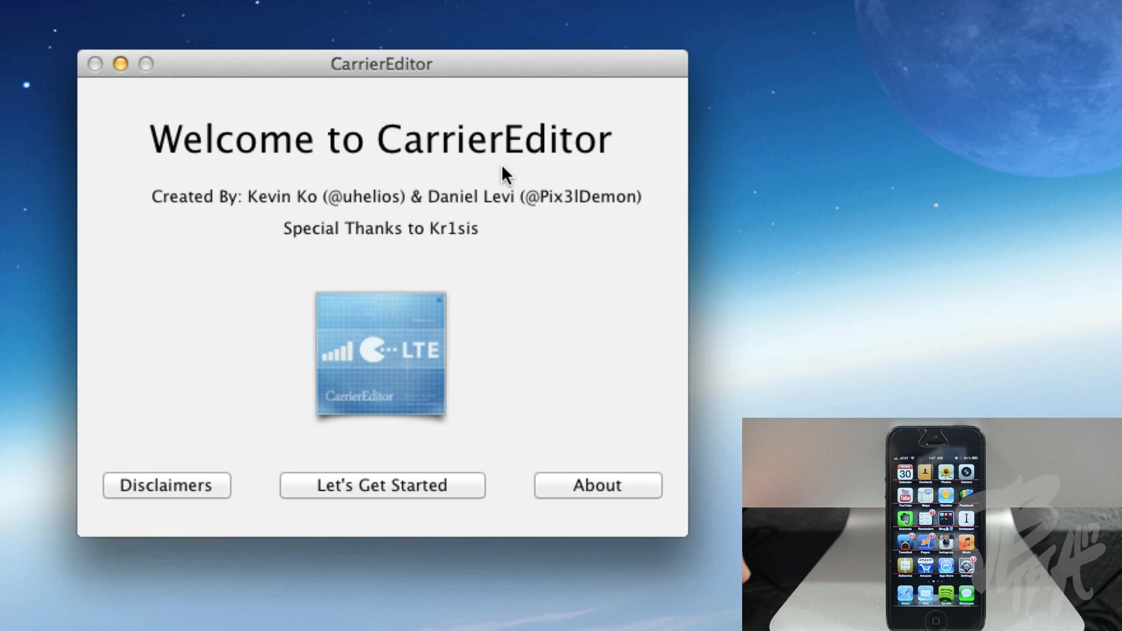
{"action": "mouse_move", "coordinate": [387, 517]}
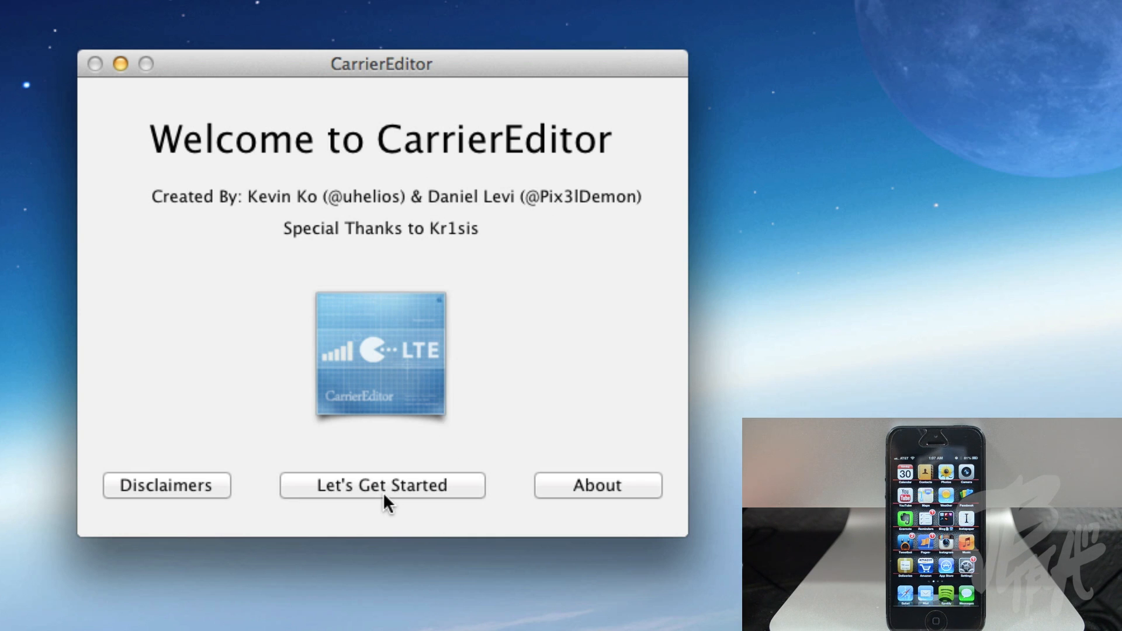
{"action": "mouse_move", "coordinate": [400, 496]}
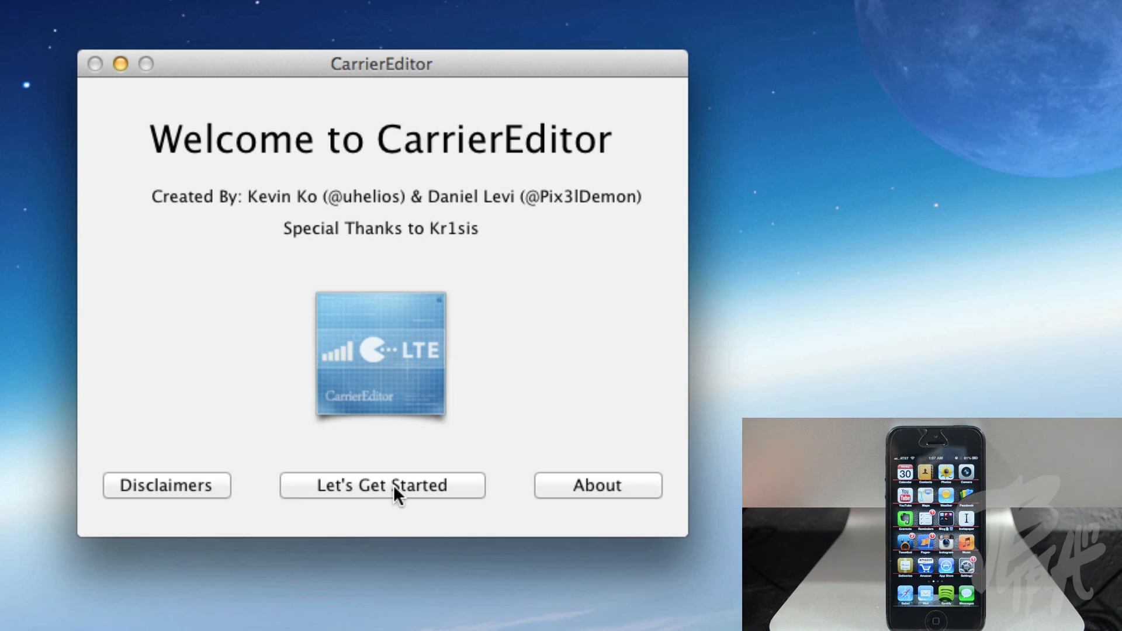
Start the carrier update setup and enter carrier version 13.0.
{"action": "left_click", "coordinate": [382, 486]}
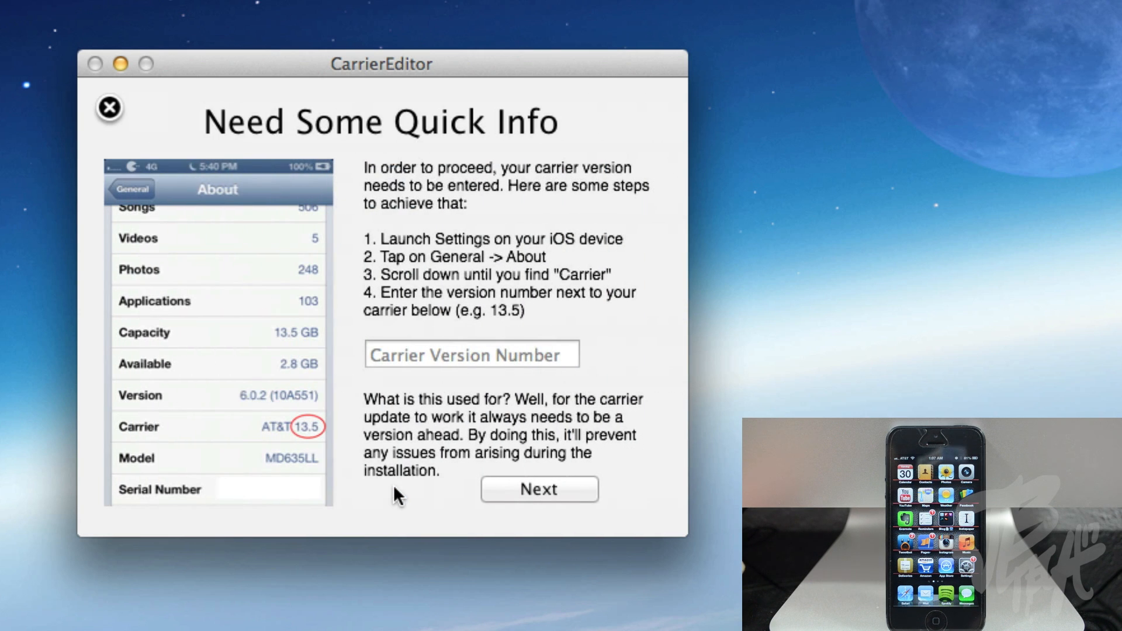
{"action": "mouse_move", "coordinate": [516, 216]}
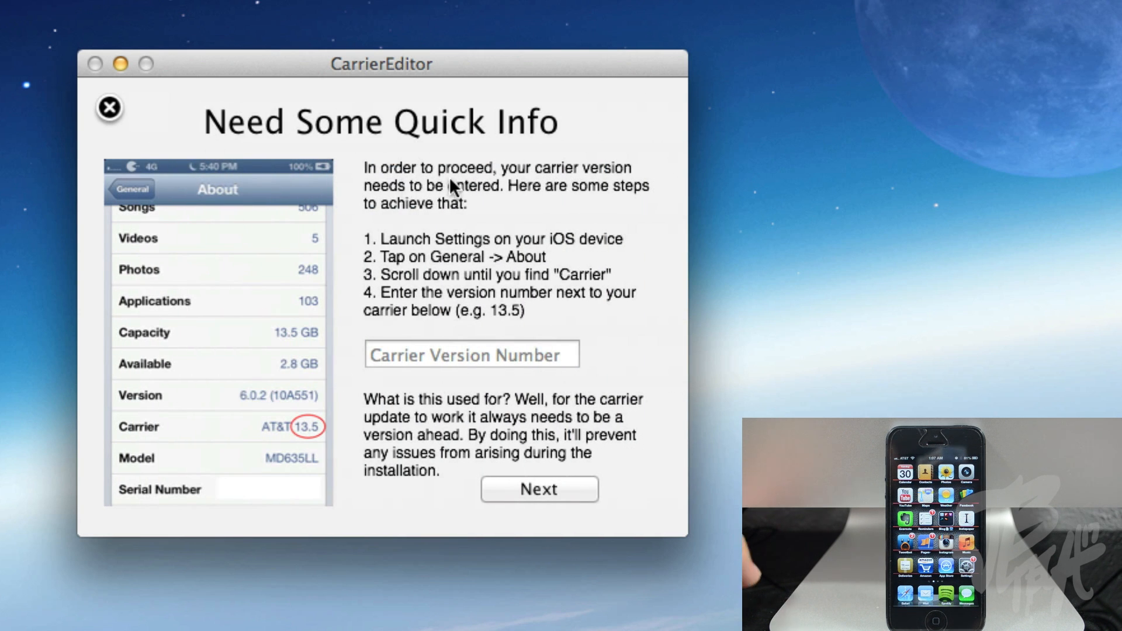
{"action": "mouse_move", "coordinate": [485, 214]}
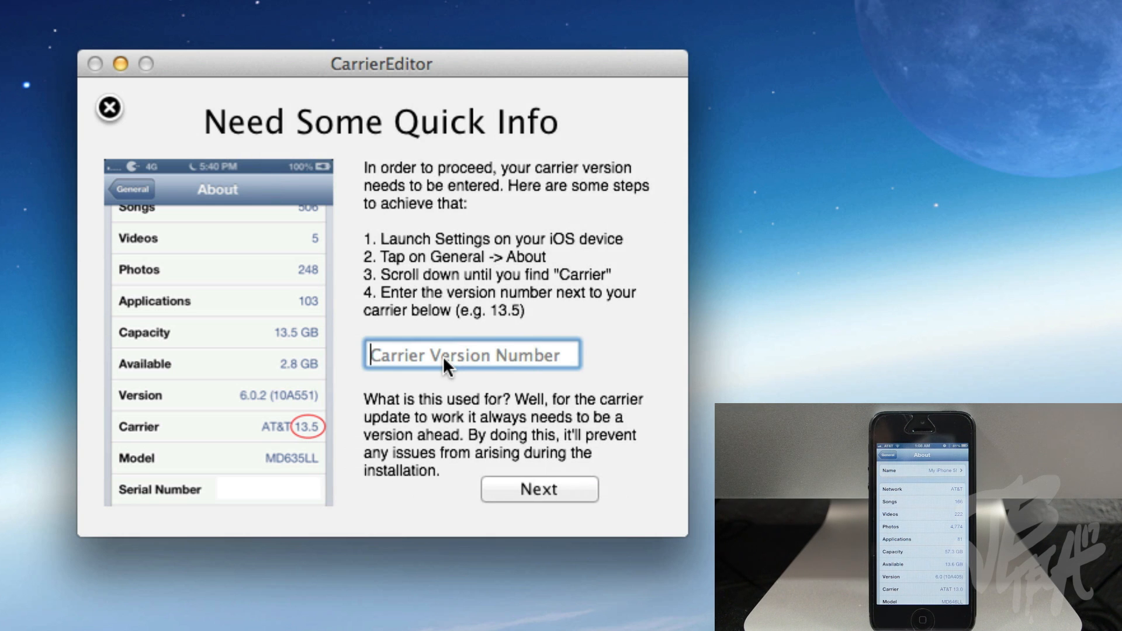
{"action": "type", "text": "13."}
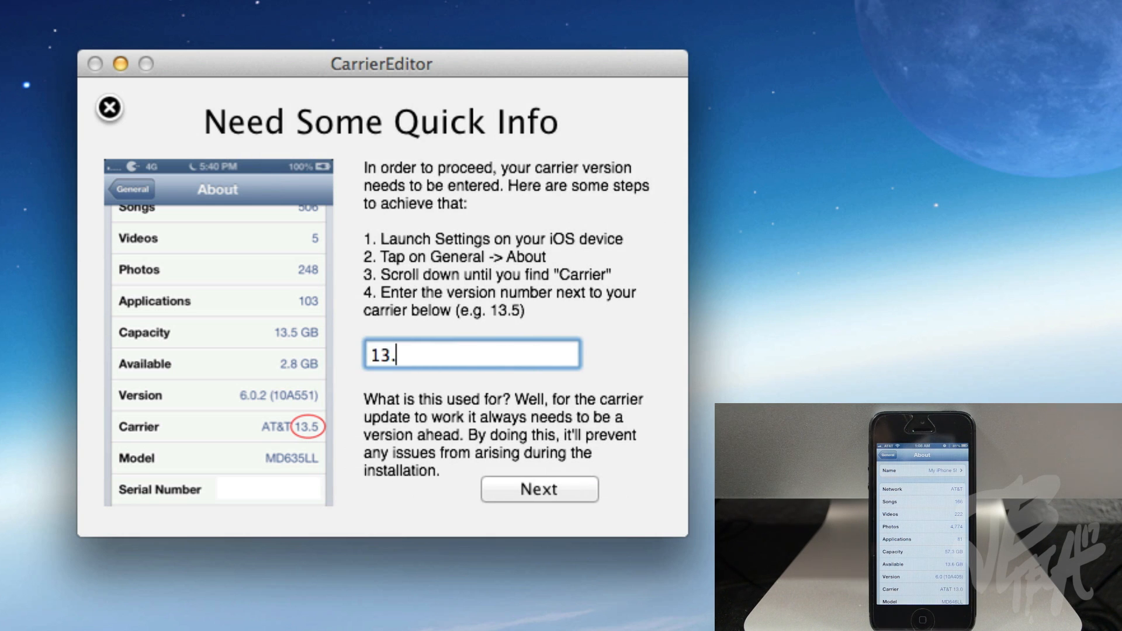
{"action": "type", "text": "0"}
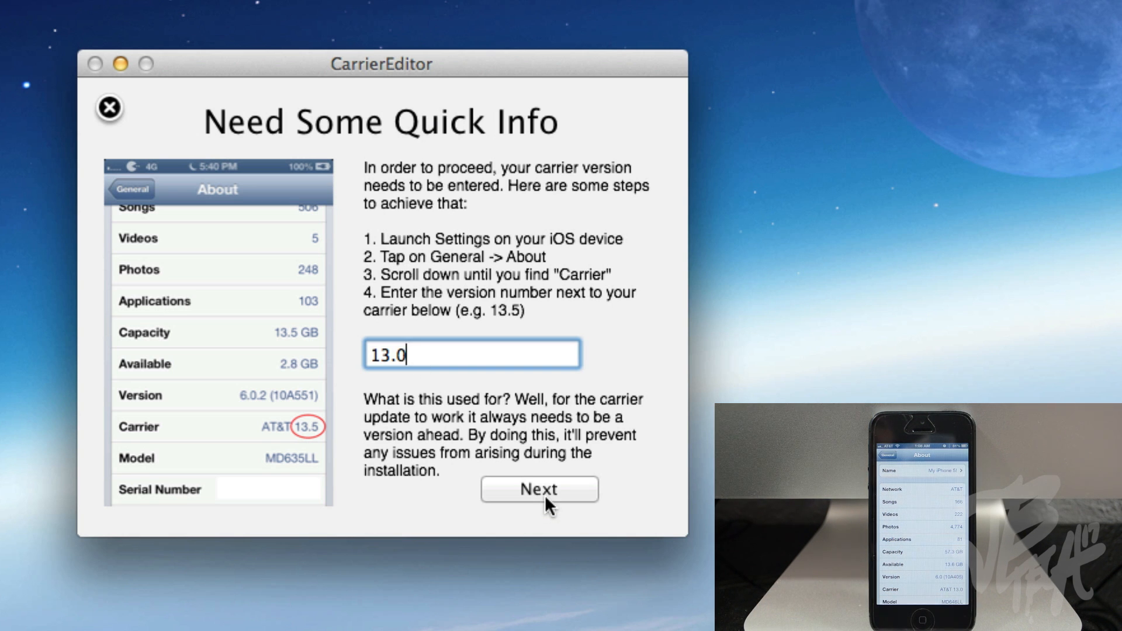
Choose iPhone as the device and AT&T (ATT_US) as the carrier, then continue.
{"action": "left_click", "coordinate": [539, 489]}
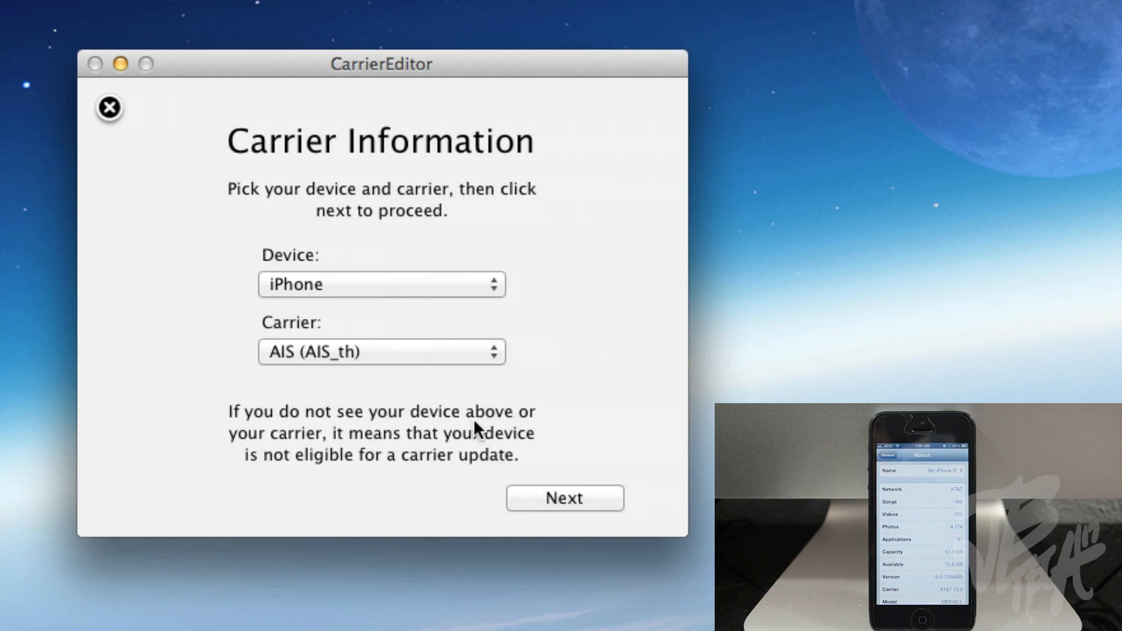
{"action": "left_click", "coordinate": [382, 285]}
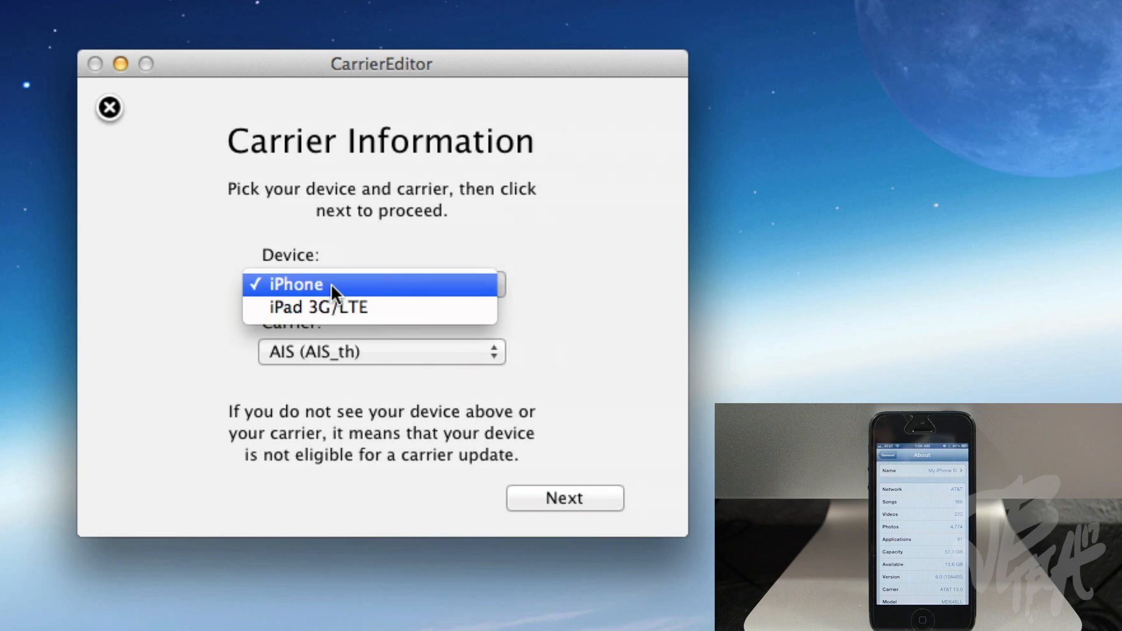
{"action": "mouse_move", "coordinate": [328, 316]}
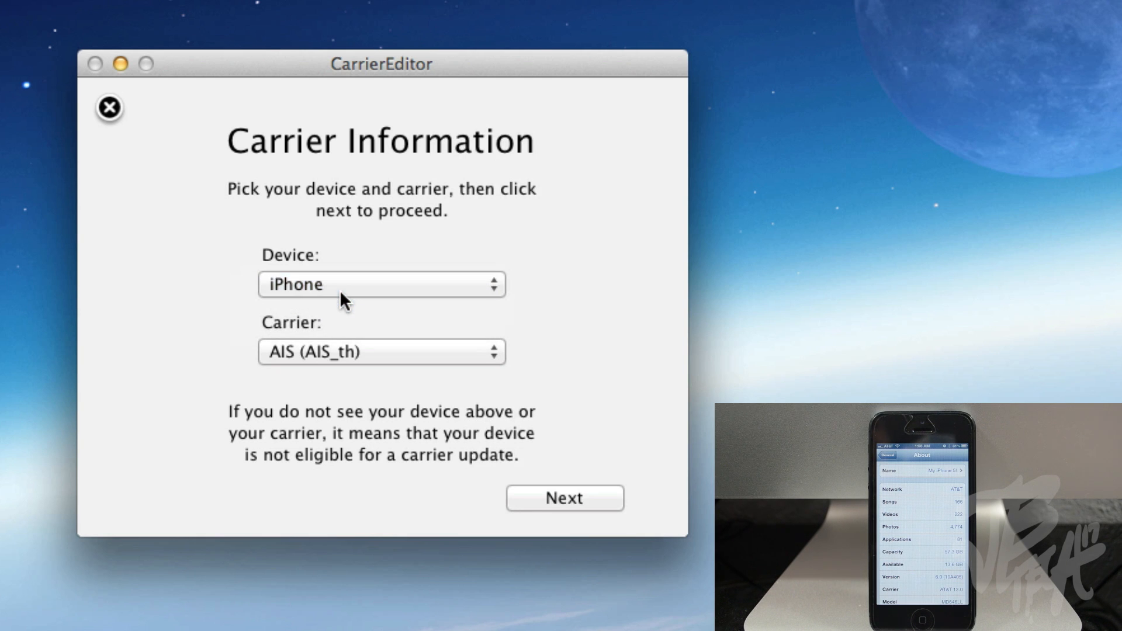
{"action": "left_click", "coordinate": [381, 352]}
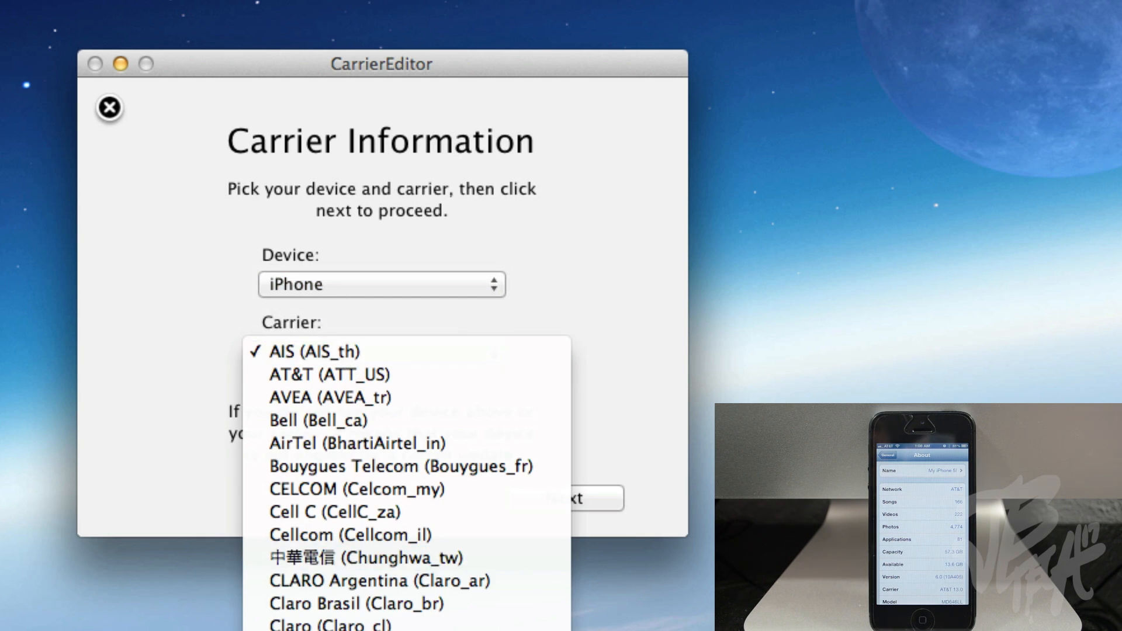
{"action": "scroll", "scroll_direction": "down", "scroll_amount": 3}
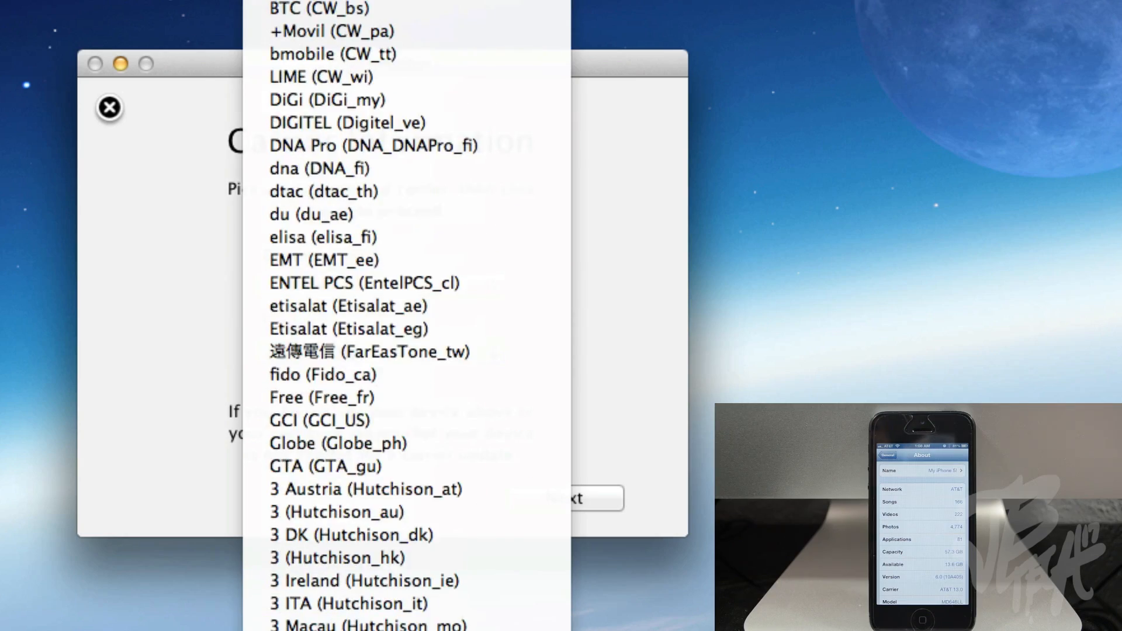
{"action": "scroll", "scroll_direction": "down", "scroll_amount": 3}
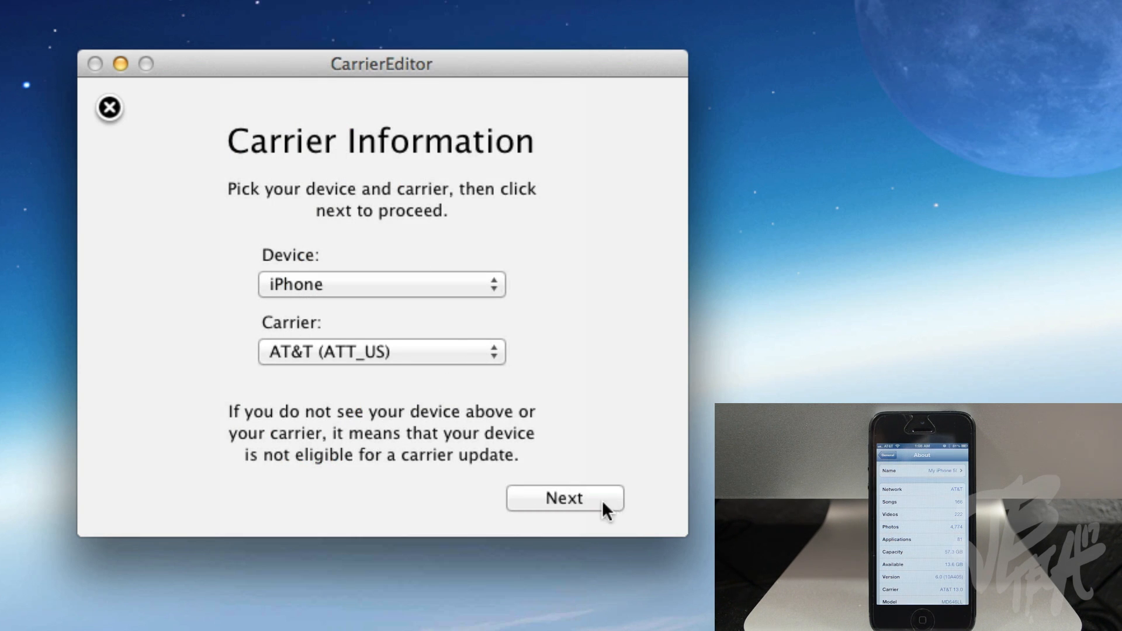
{"action": "left_click", "coordinate": [562, 498]}
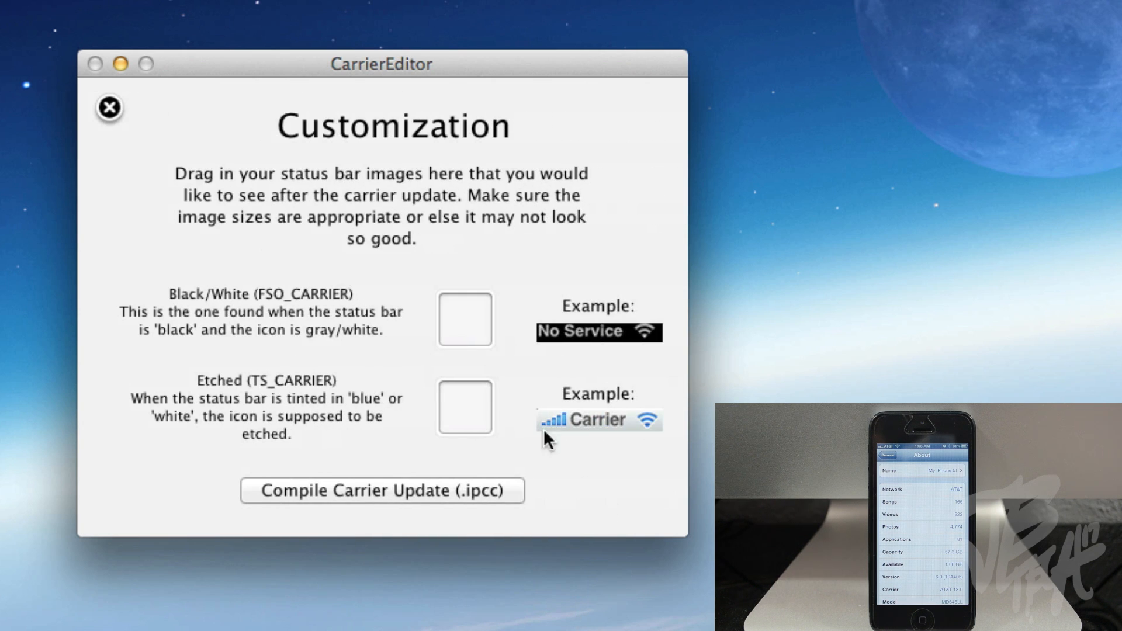
{"action": "mouse_move", "coordinate": [266, 319]}
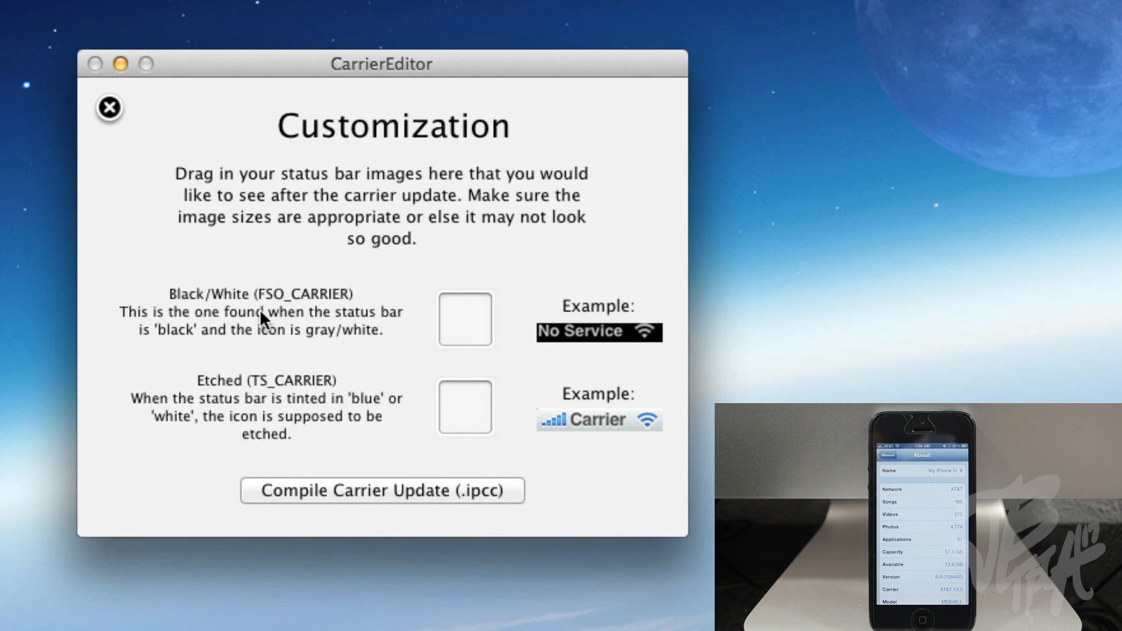
{"action": "mouse_move", "coordinate": [415, 299]}
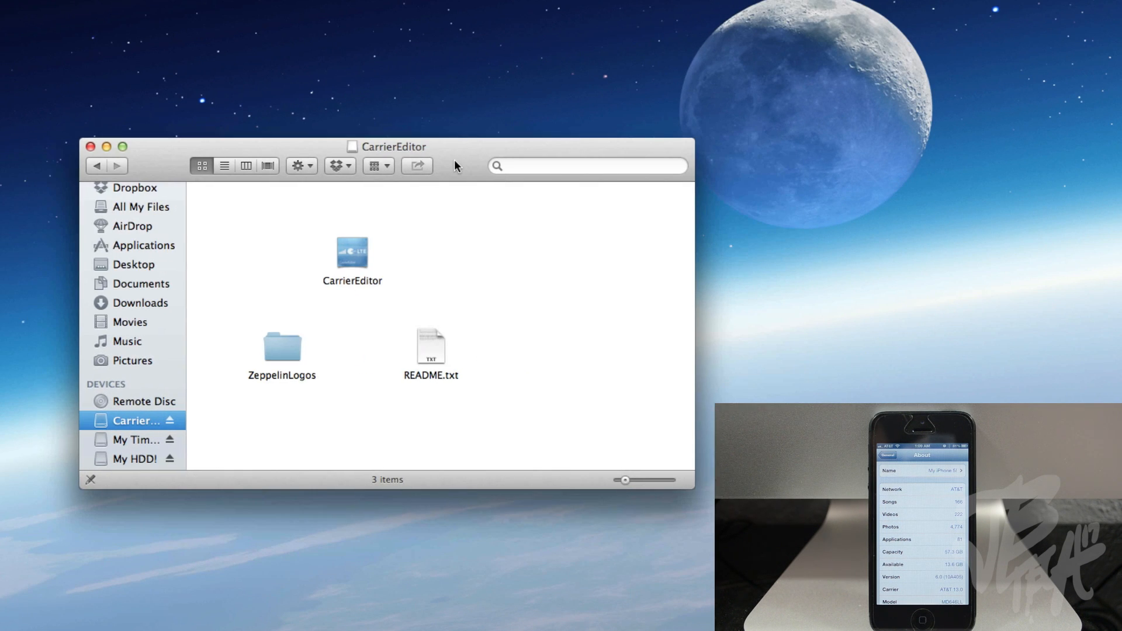
{"action": "mouse_move", "coordinate": [284, 367]}
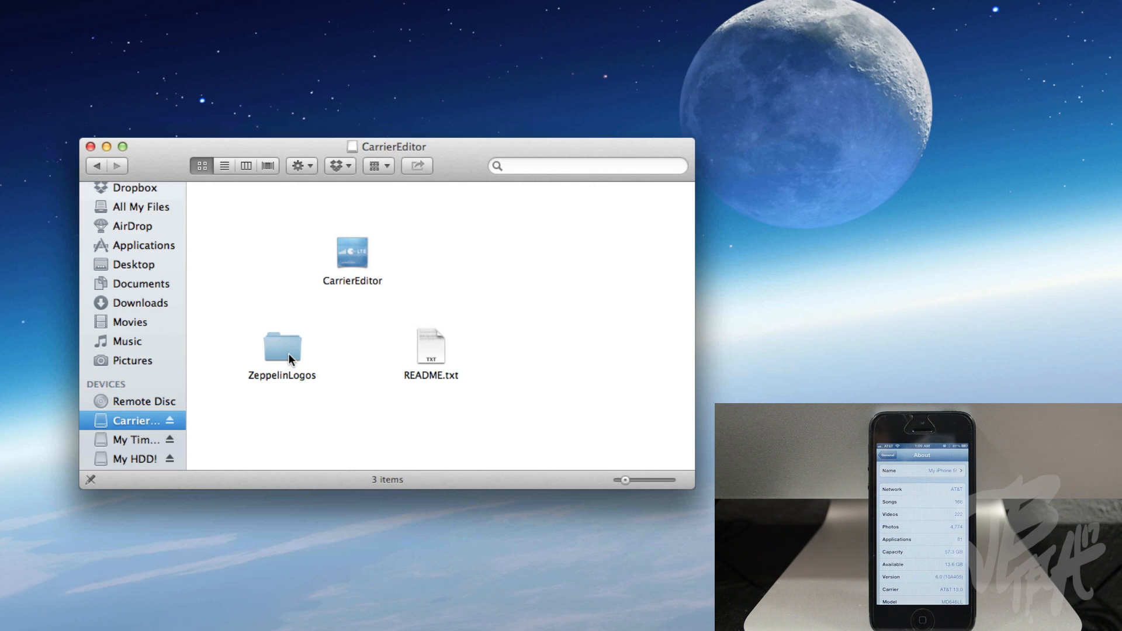
{"action": "double_click", "coordinate": [282, 347]}
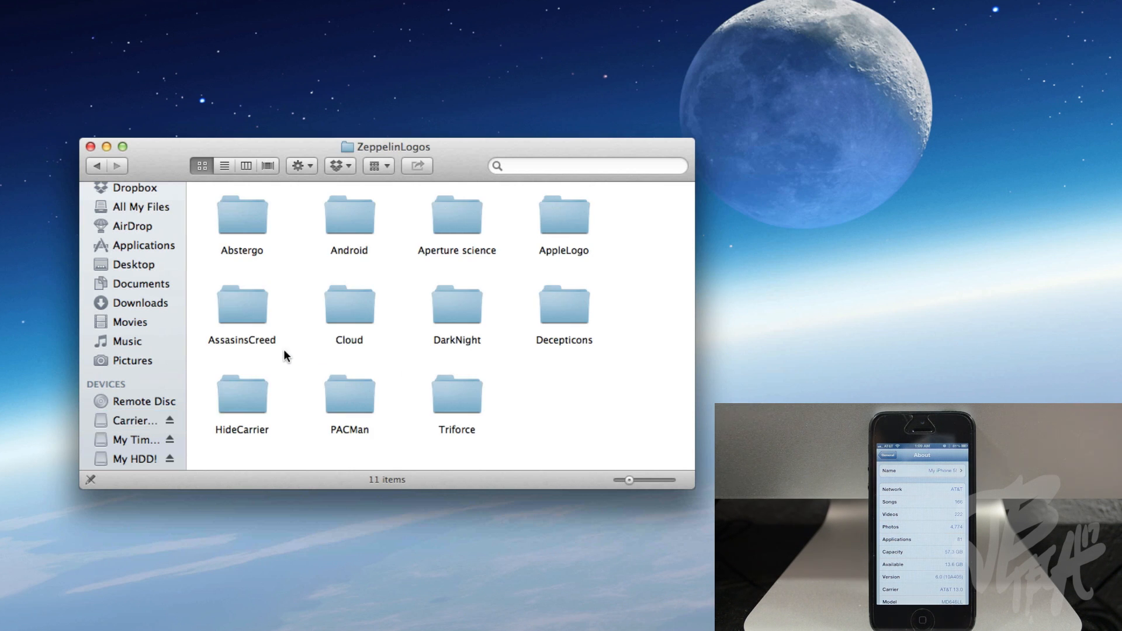
{"action": "mouse_move", "coordinate": [356, 381]}
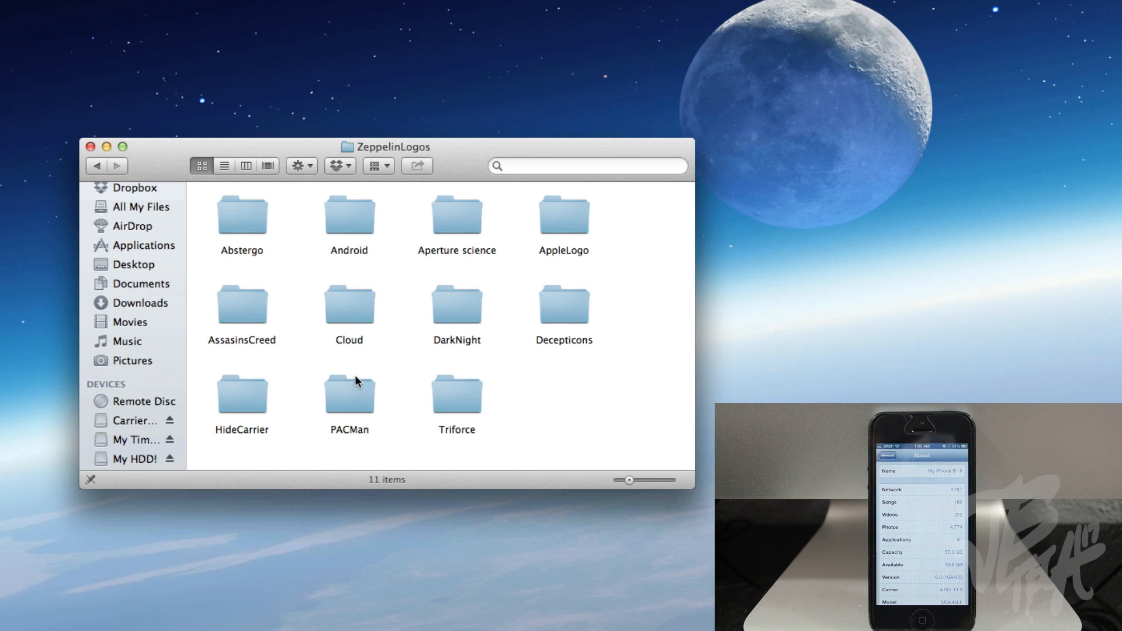
{"action": "mouse_move", "coordinate": [552, 232]}
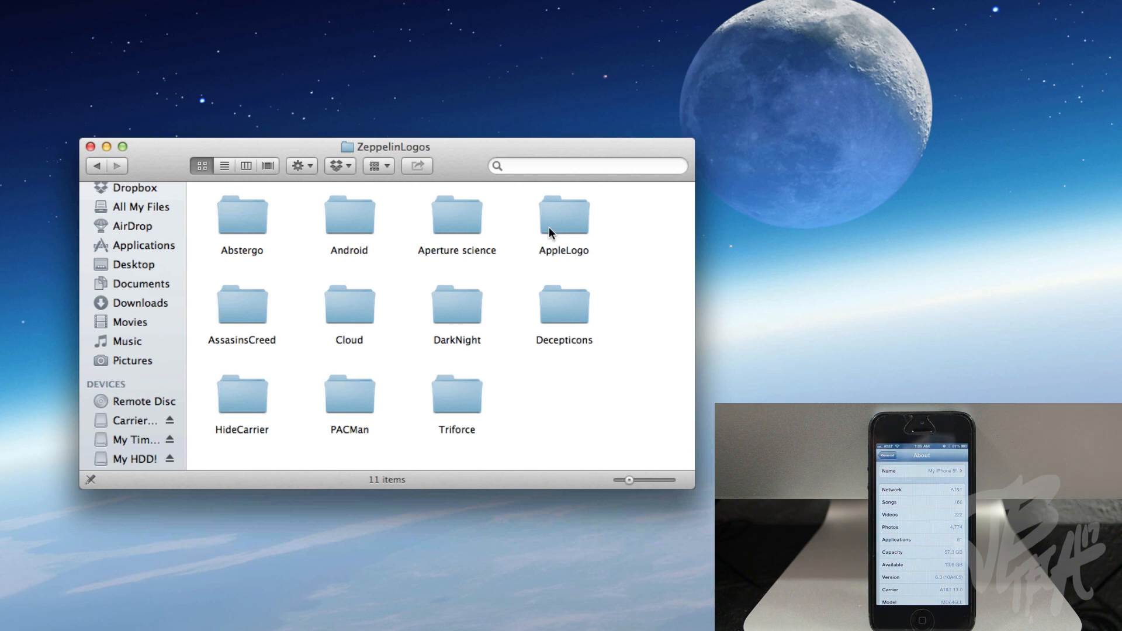
{"action": "double_click", "coordinate": [563, 214]}
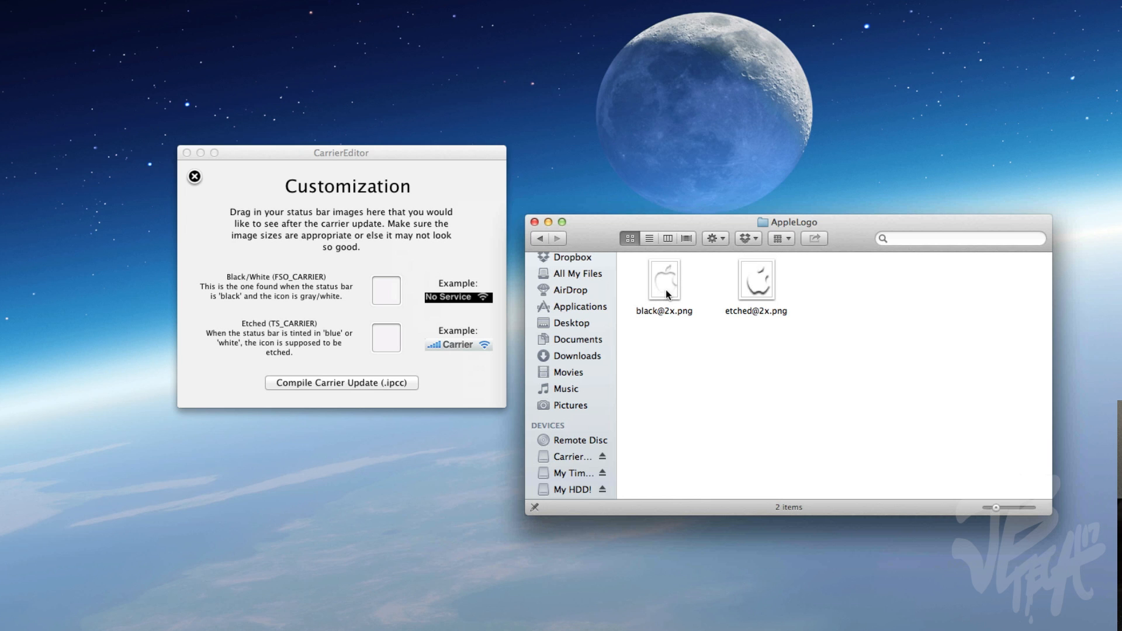
{"action": "mouse_move", "coordinate": [274, 291]}
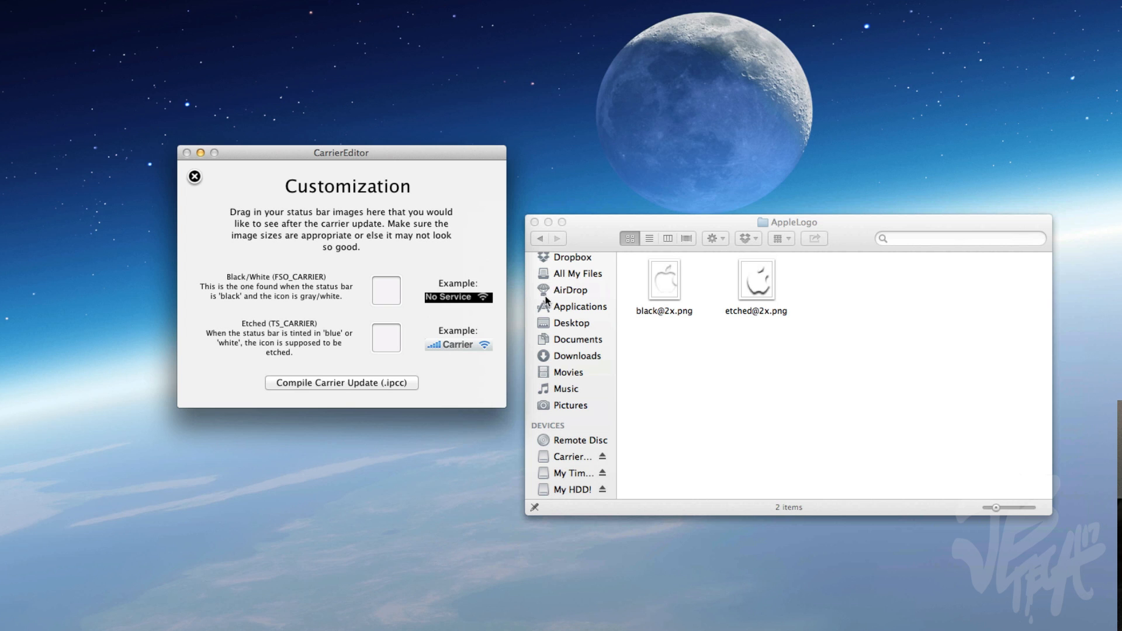
{"action": "left_click_drag", "start_coordinate": [663, 280], "coordinate": [380, 290]}
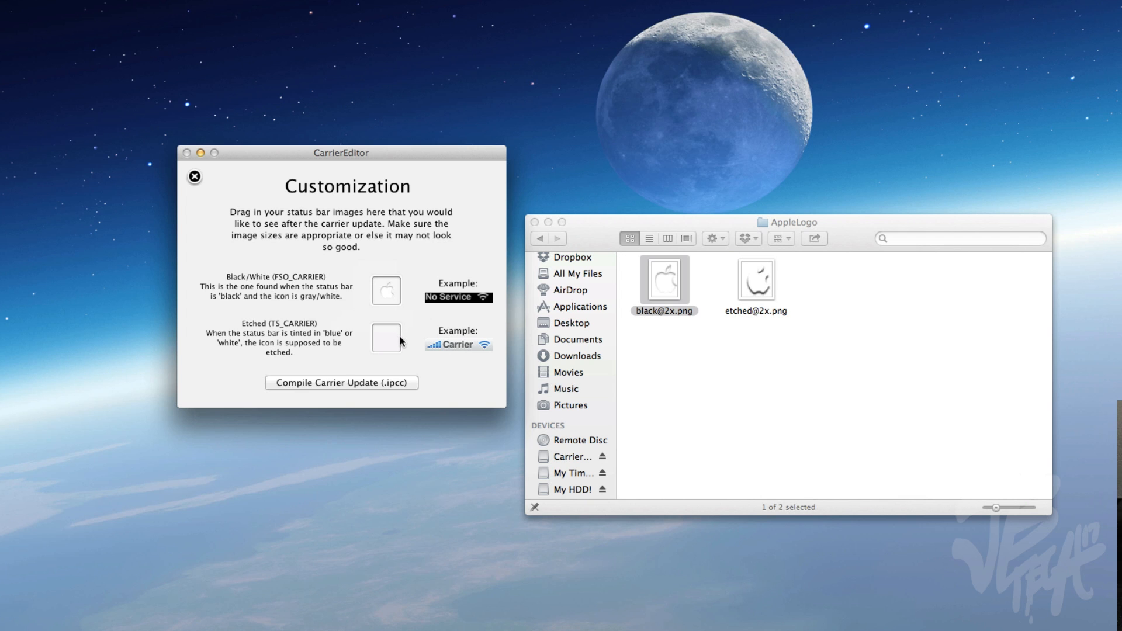
{"action": "mouse_move", "coordinate": [429, 346]}
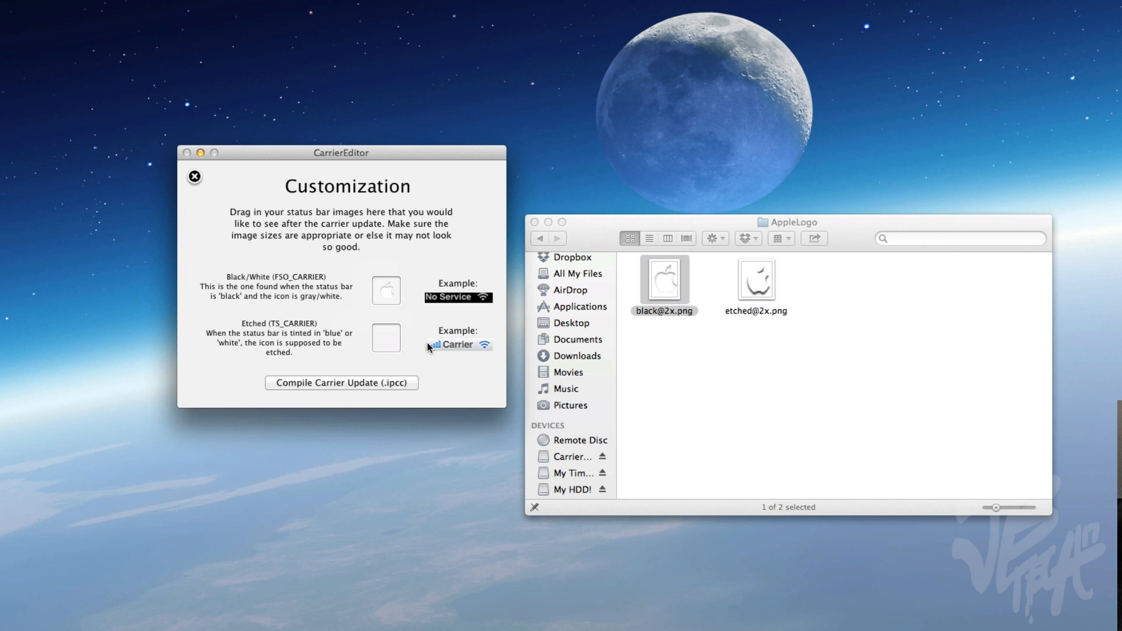
{"action": "mouse_move", "coordinate": [466, 350]}
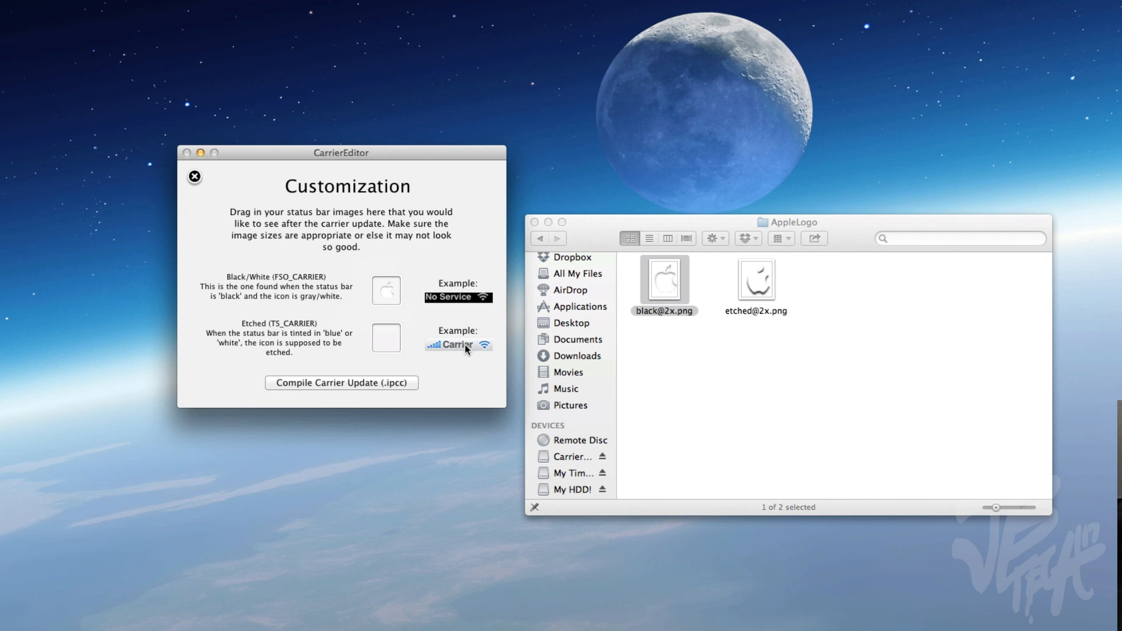
{"action": "left_click", "coordinate": [757, 284]}
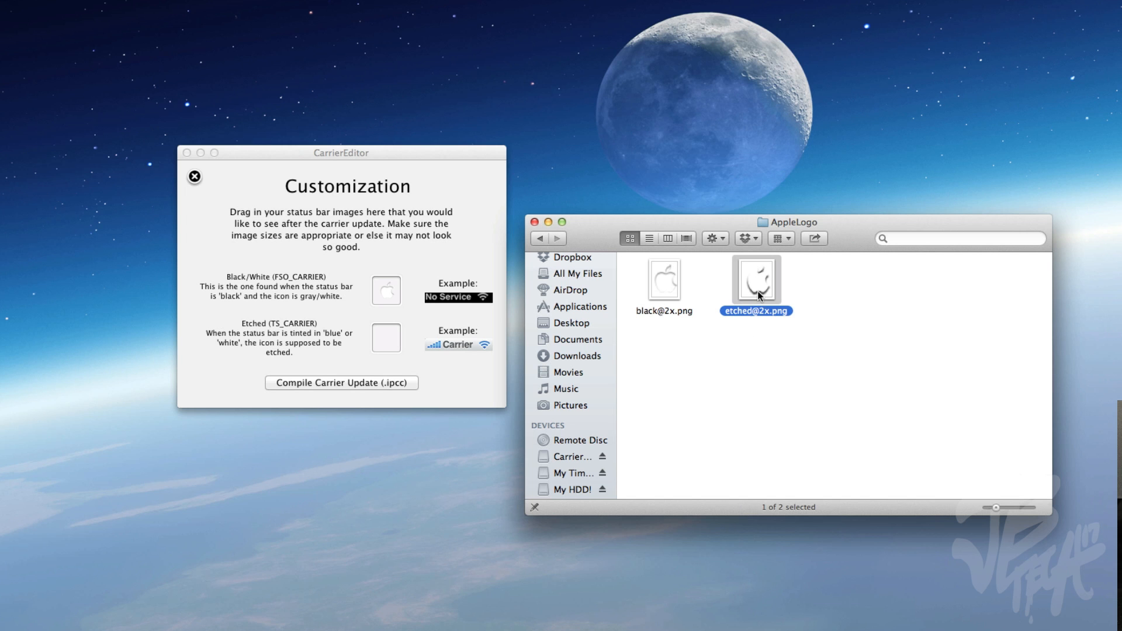
{"action": "left_click_drag", "start_coordinate": [754, 277], "coordinate": [385, 338]}
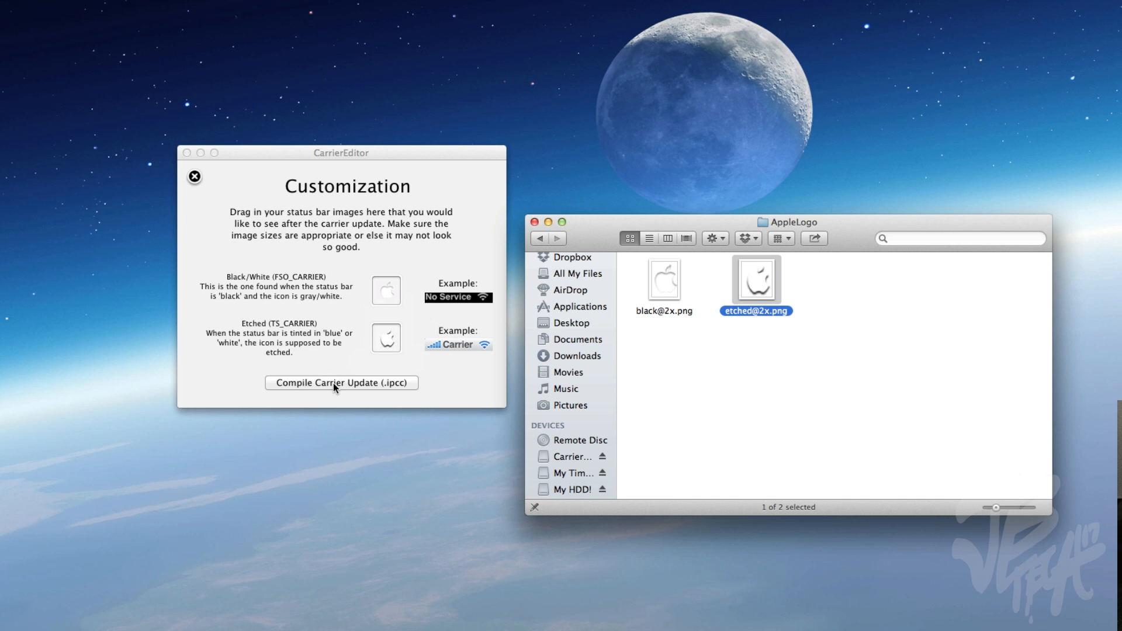
{"action": "left_click", "coordinate": [341, 383]}
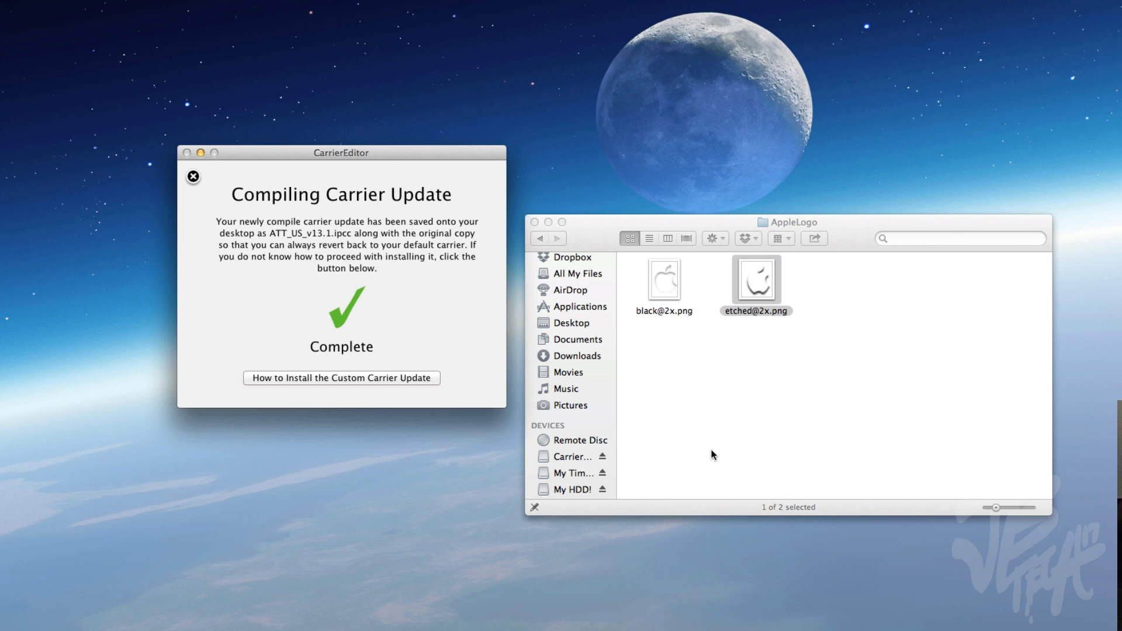
{"action": "mouse_move", "coordinate": [400, 207]}
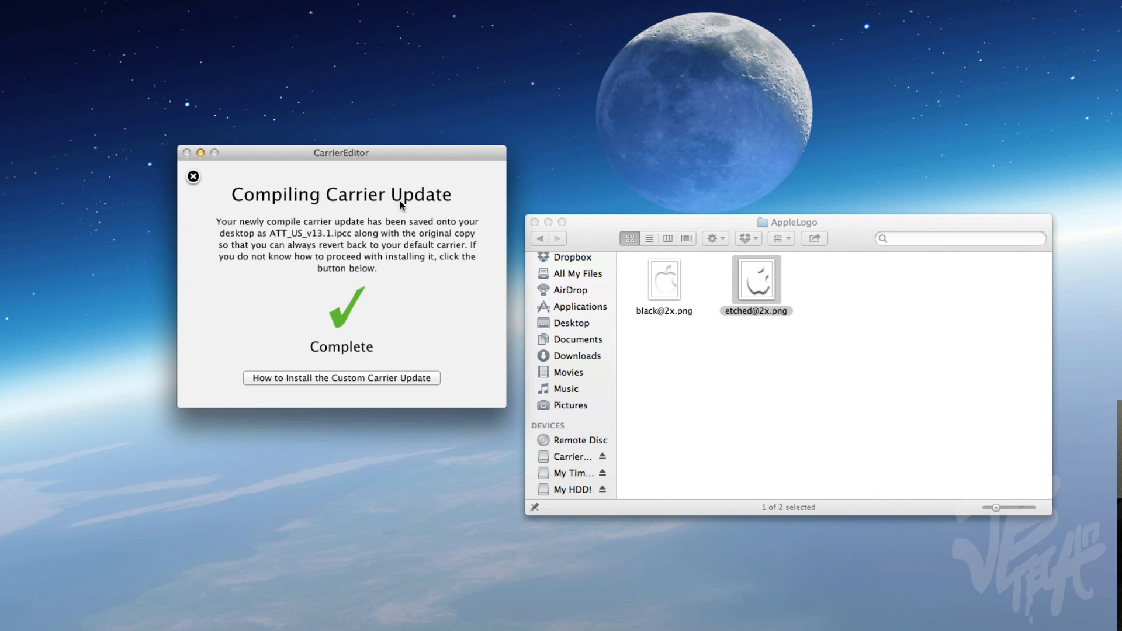
{"action": "mouse_move", "coordinate": [342, 323]}
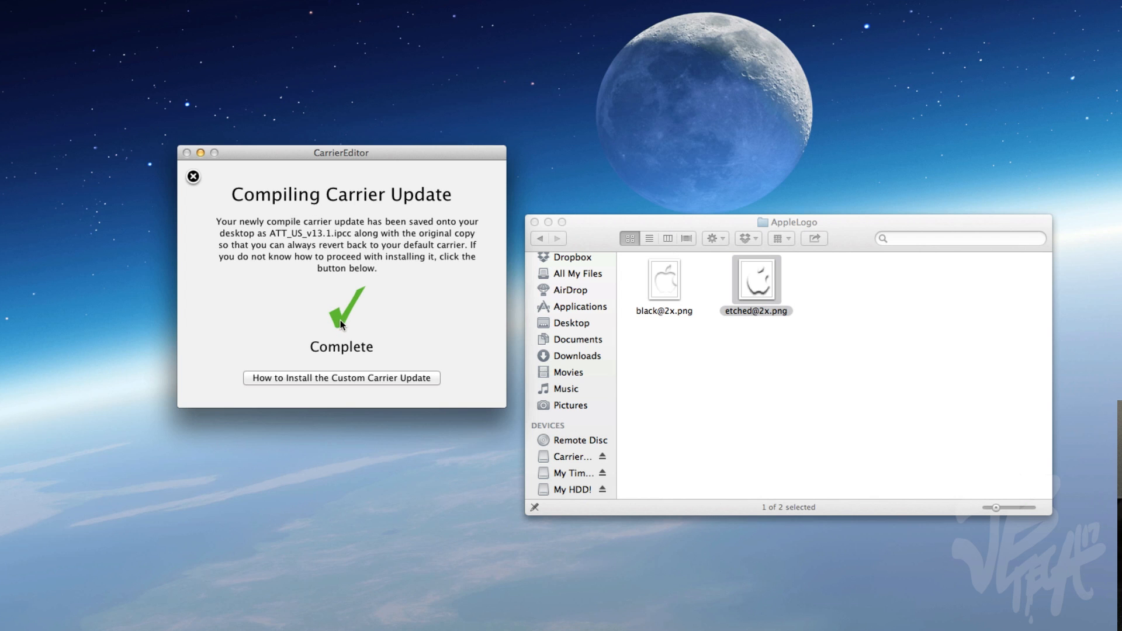
{"action": "mouse_move", "coordinate": [339, 383]}
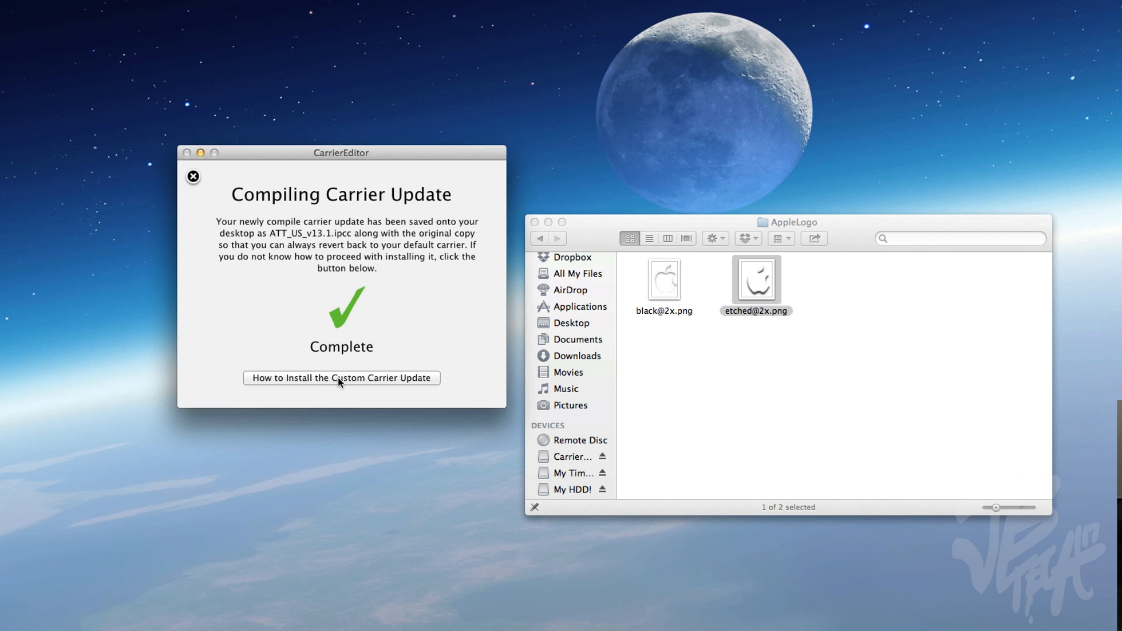
Show the instructions for installing the custom carrier update.
{"action": "left_click", "coordinate": [342, 378]}
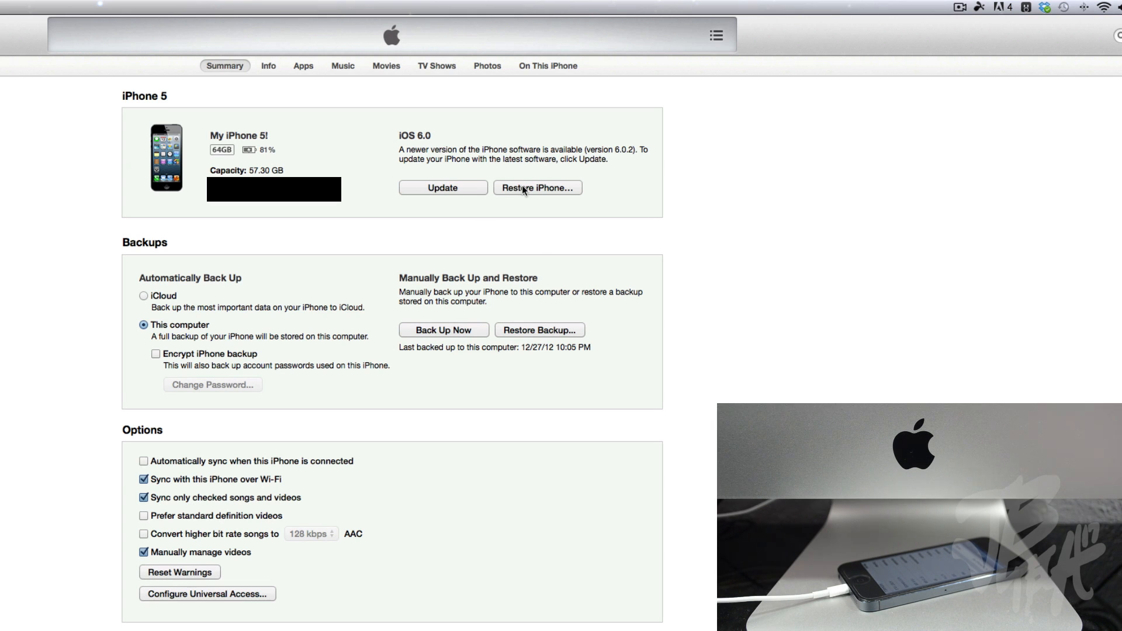
Restore the iPhone with the ATT_US_v13.1.ipcc carrier update from the Desktop.
{"action": "left_click", "coordinate": [536, 187]}
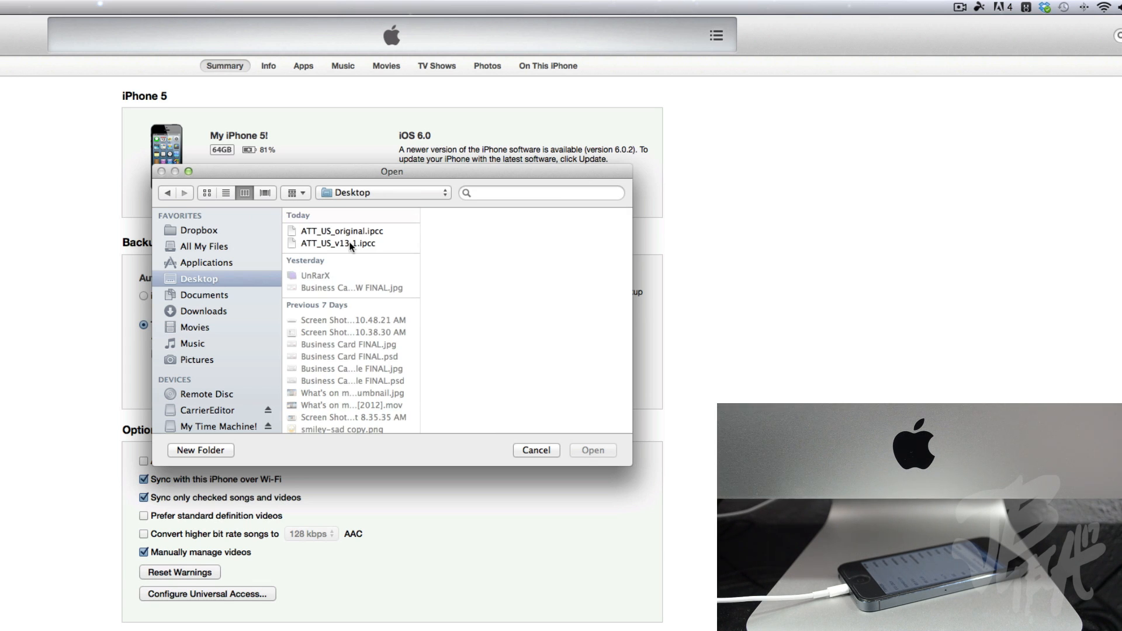
{"action": "left_click", "coordinate": [345, 243]}
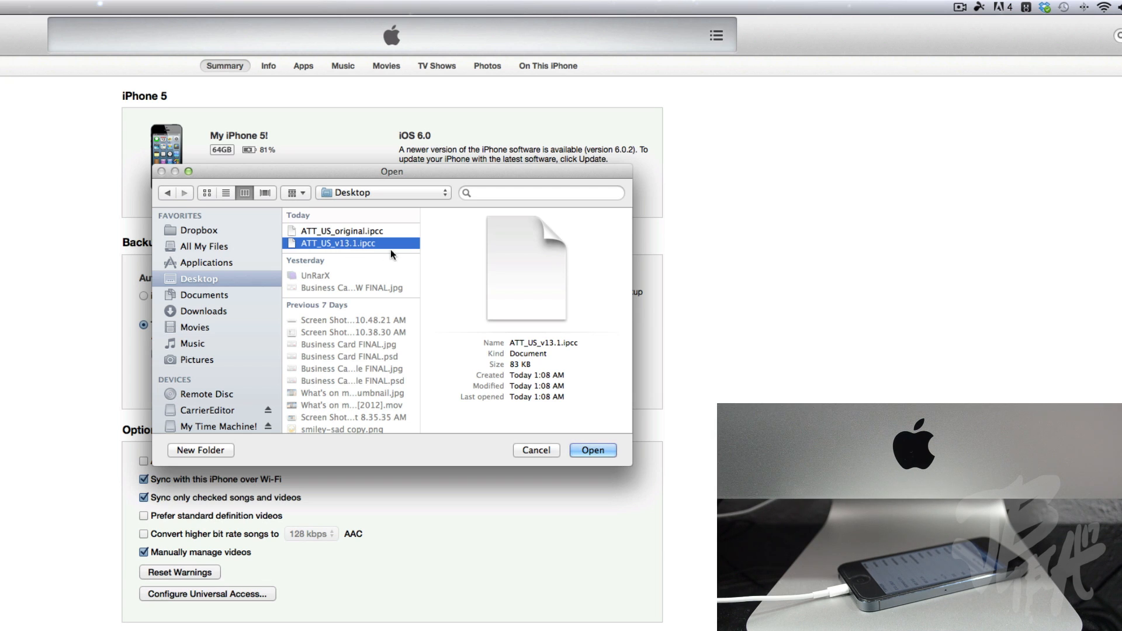
{"action": "mouse_move", "coordinate": [348, 252]}
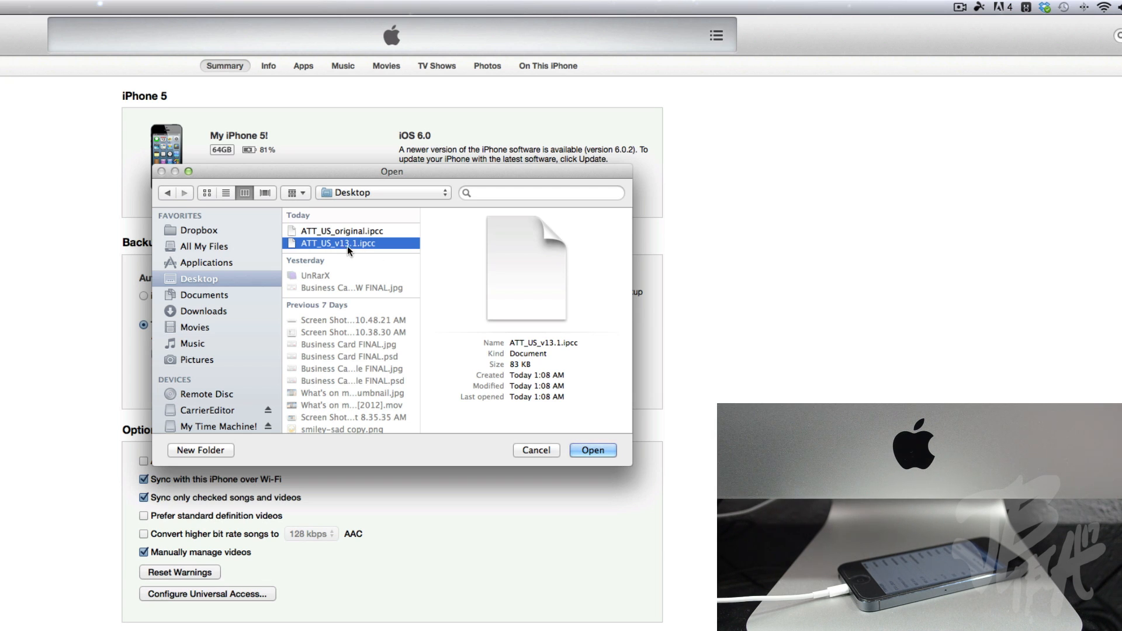
{"action": "mouse_move", "coordinate": [372, 255]}
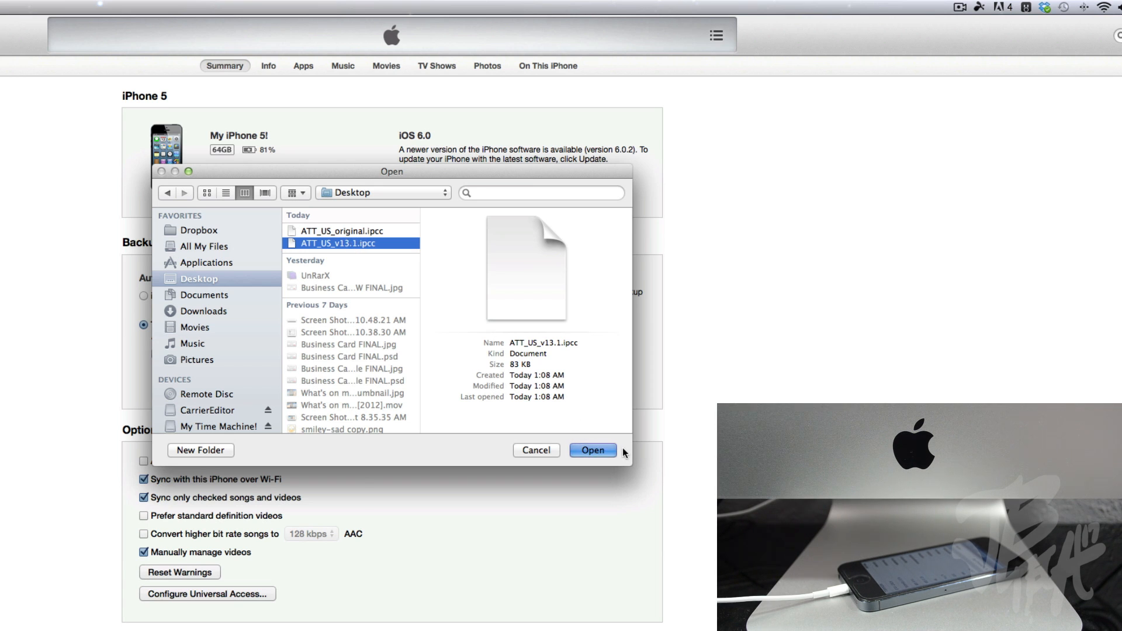
{"action": "left_click", "coordinate": [594, 450]}
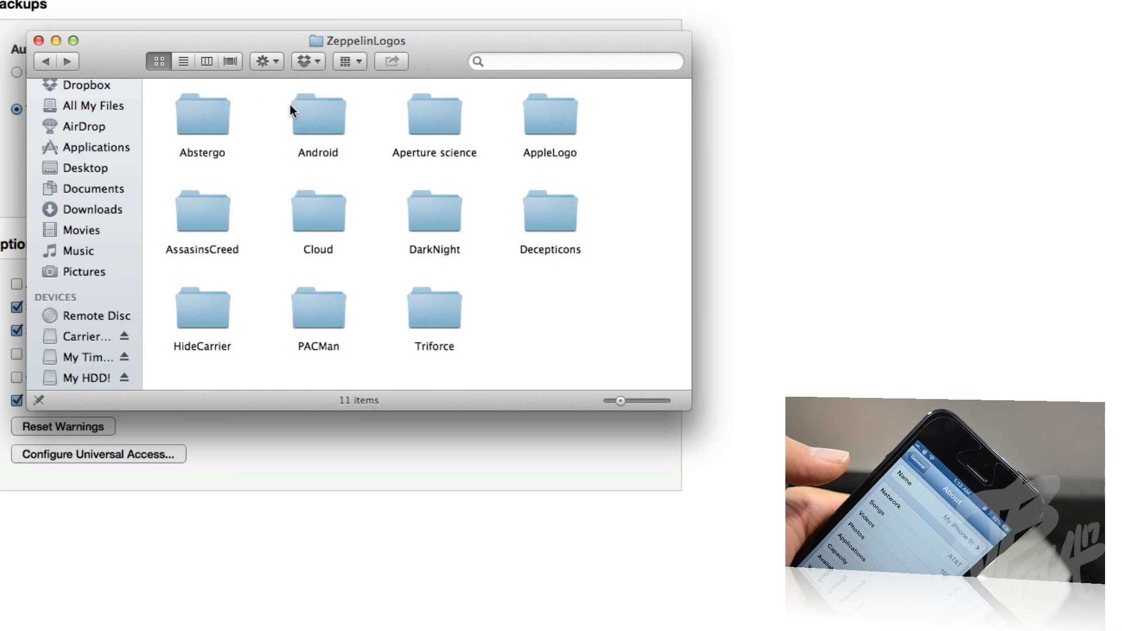
{"action": "double_click", "coordinate": [317, 114]}
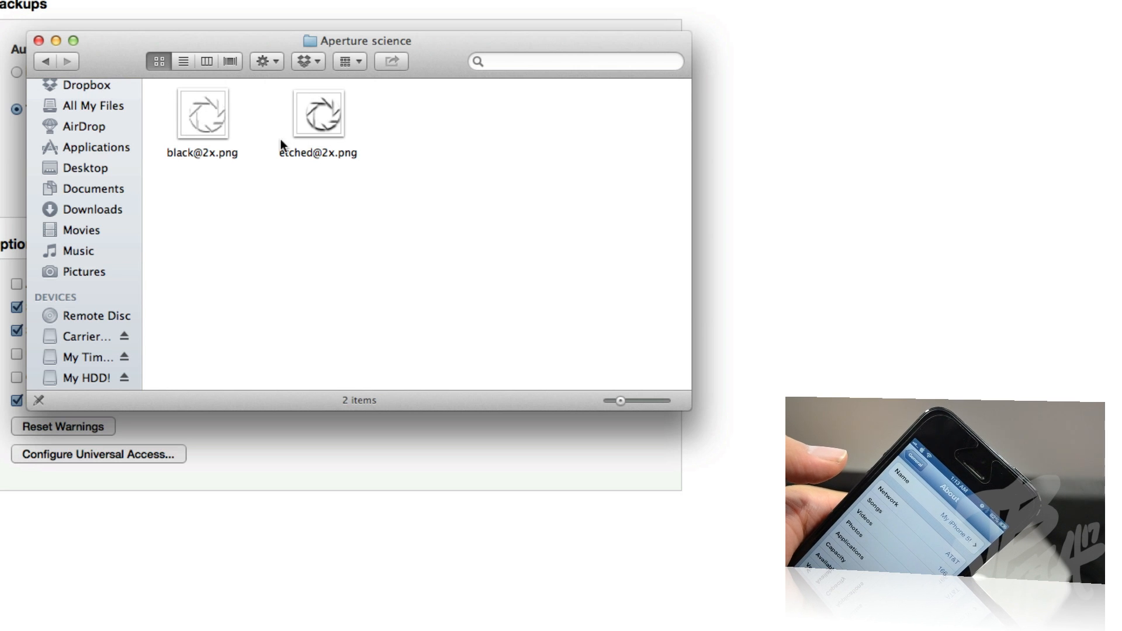
{"action": "left_click", "coordinate": [45, 61]}
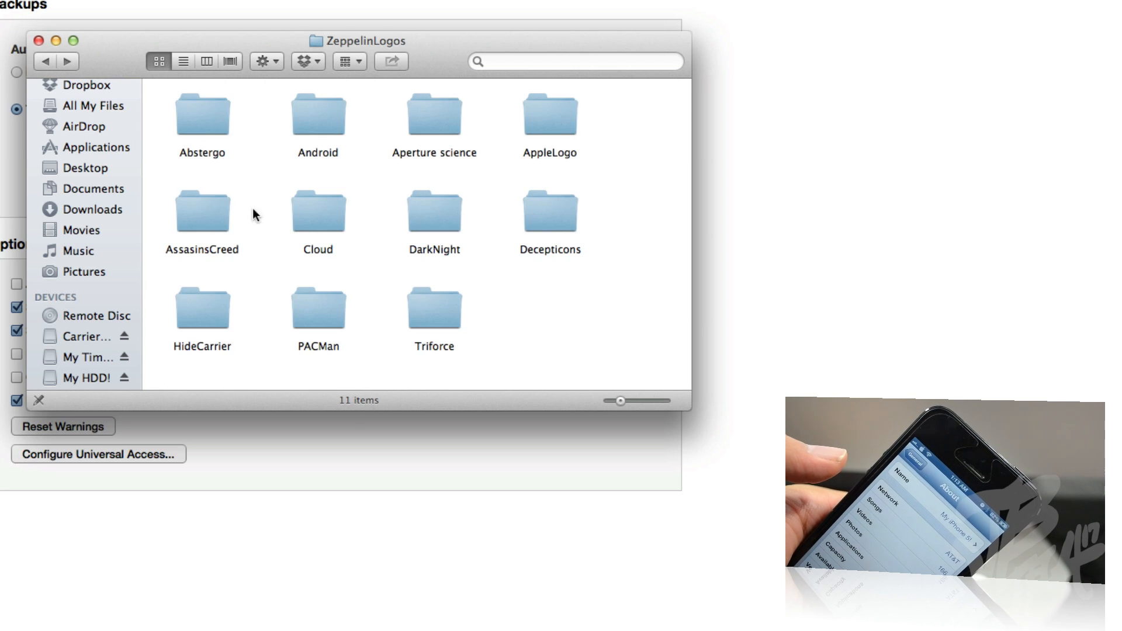